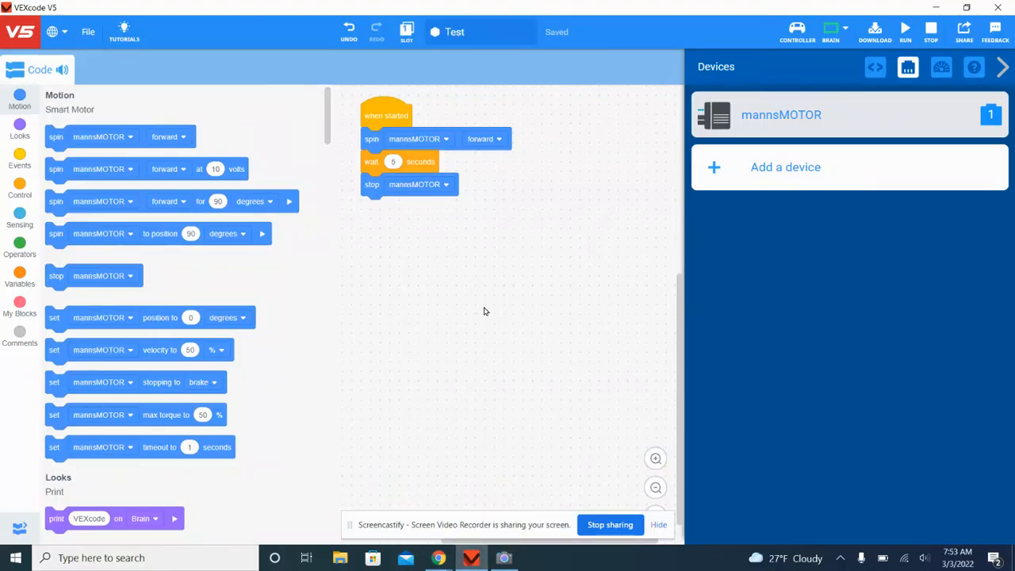
mouse_move(431, 149)
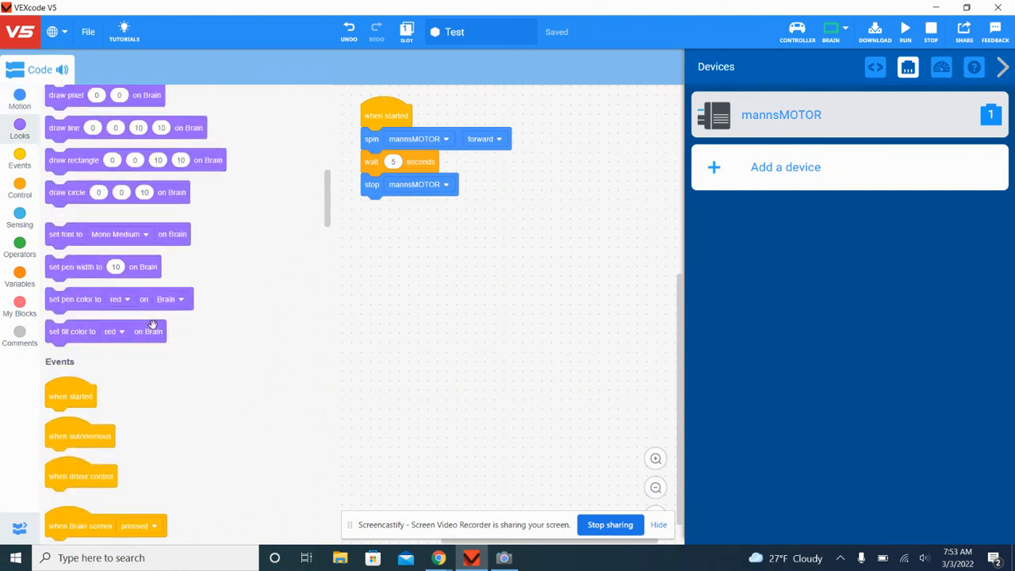
click(19, 99)
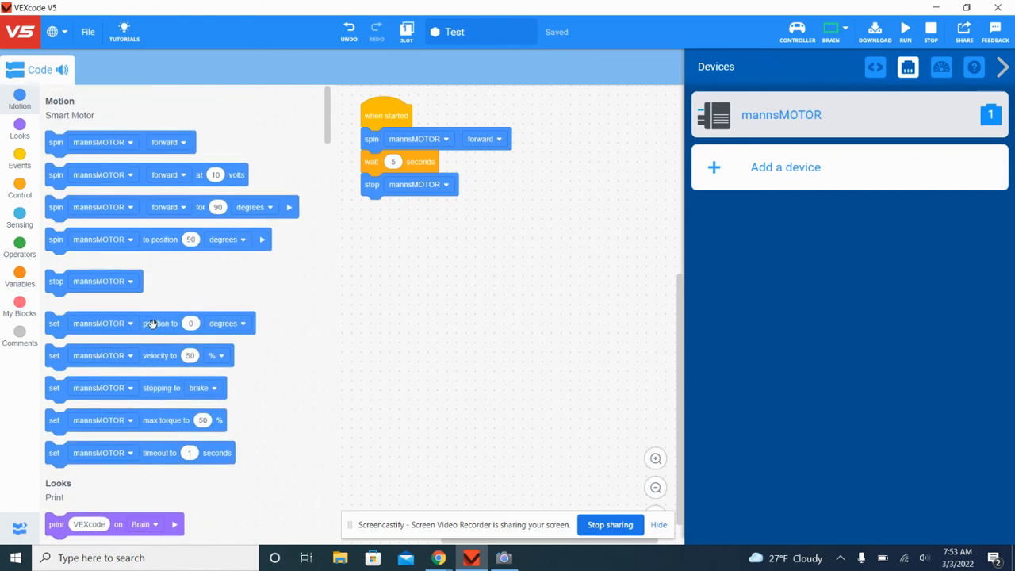
mouse_move(271, 356)
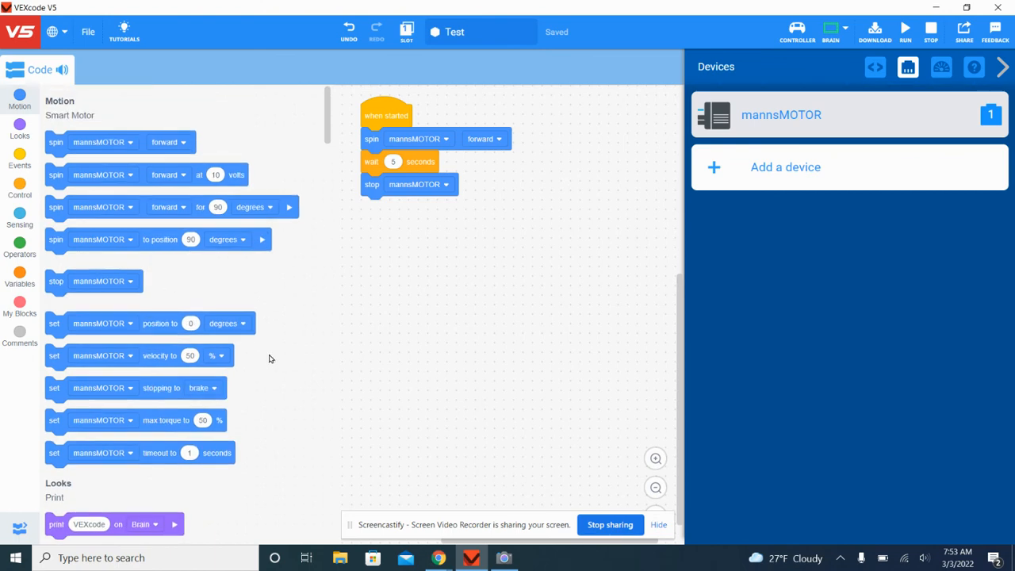